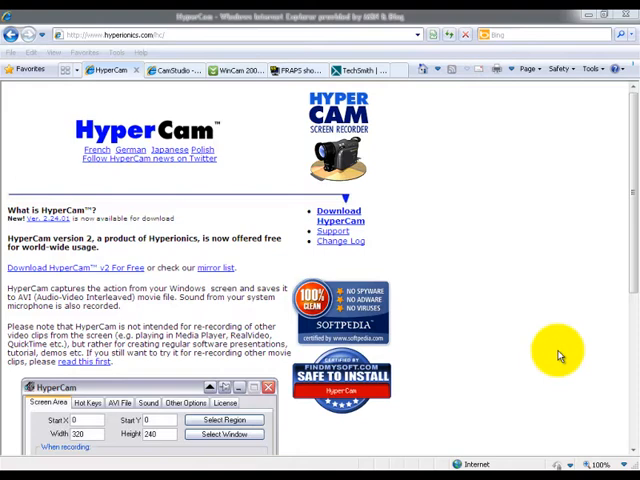
{"action": "mouse_move", "coordinate": [464, 340]}
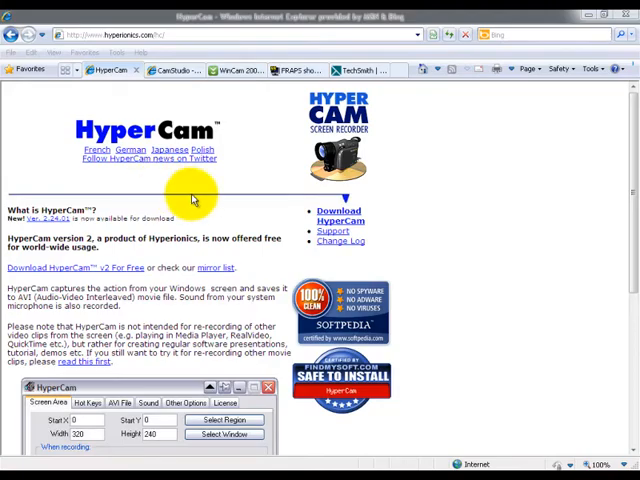
Bring up the camstudio.org homepage showing its free open-source streaming video software.
{"action": "scroll", "scroll_direction": "down", "scroll_amount": 3}
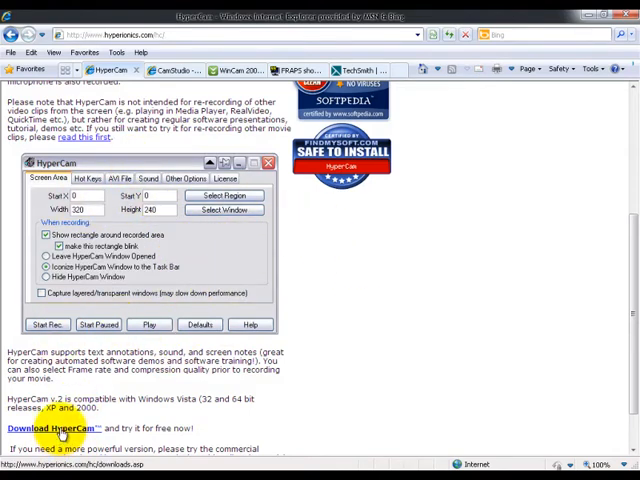
{"action": "left_click", "coordinate": [176, 70]}
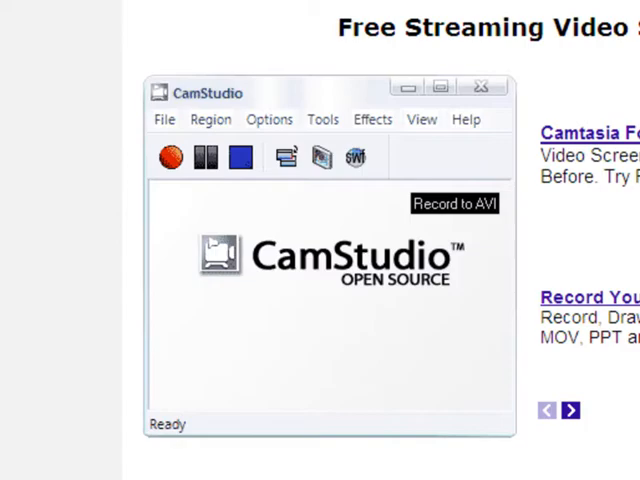
{"action": "left_click", "coordinate": [240, 156]}
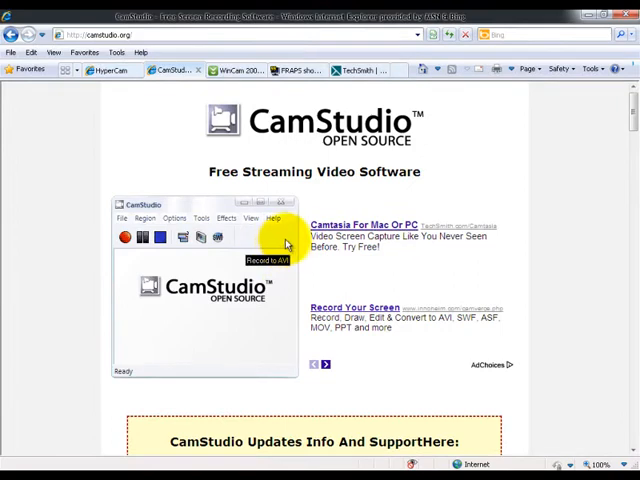
{"action": "mouse_move", "coordinate": [330, 200]}
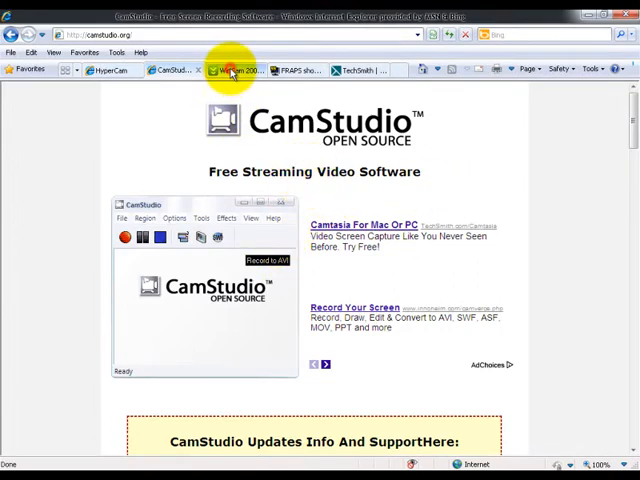
View the WinCam 2000 page on Download.com and scroll to its publisher's description.
{"action": "left_click", "coordinate": [236, 70]}
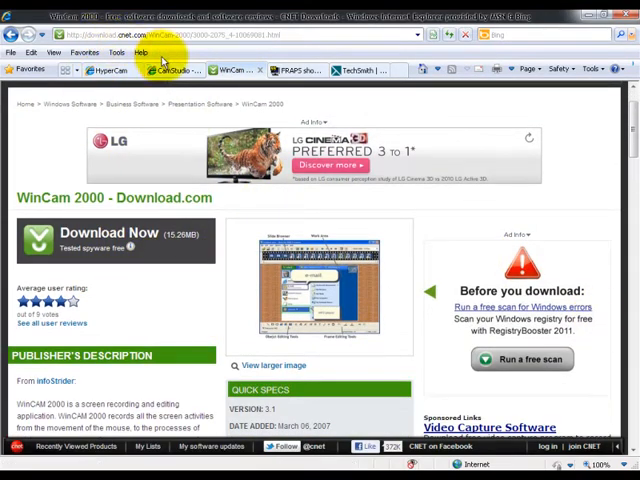
{"action": "mouse_move", "coordinate": [238, 316]}
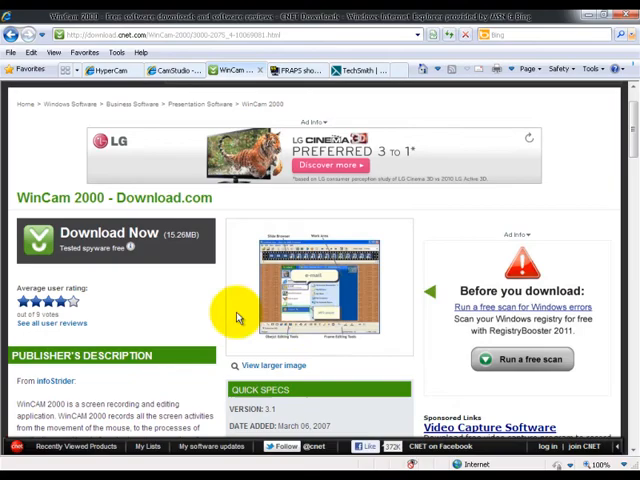
{"action": "scroll", "scroll_direction": "down", "scroll_amount": 3}
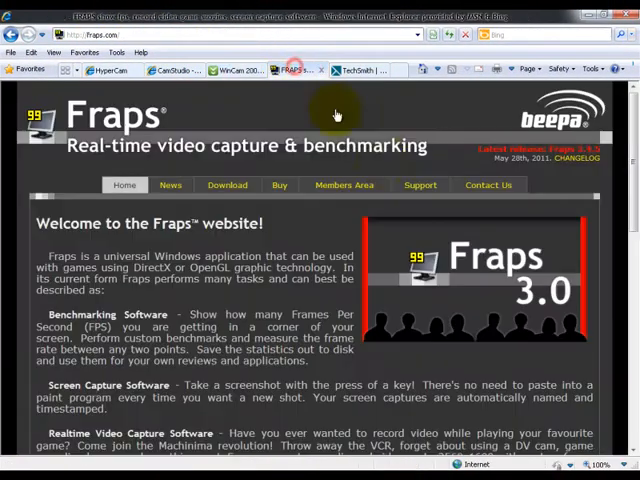
Scroll through the Fraps sample movies on its home page and back toward the top.
{"action": "scroll", "scroll_direction": "down", "scroll_amount": 3}
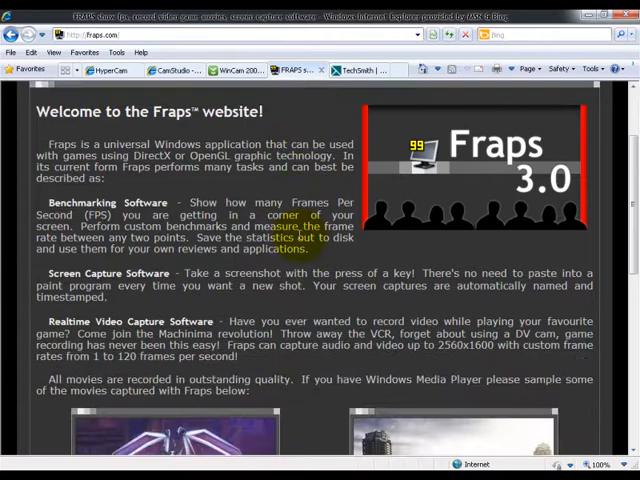
{"action": "scroll", "scroll_direction": "down", "scroll_amount": 3}
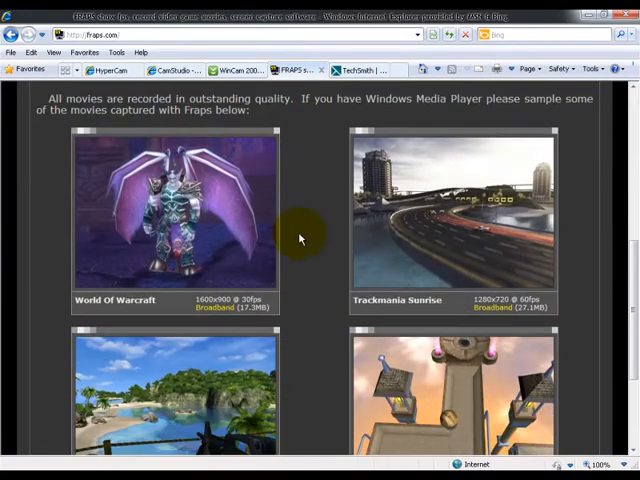
{"action": "scroll", "scroll_direction": "down", "scroll_amount": 3}
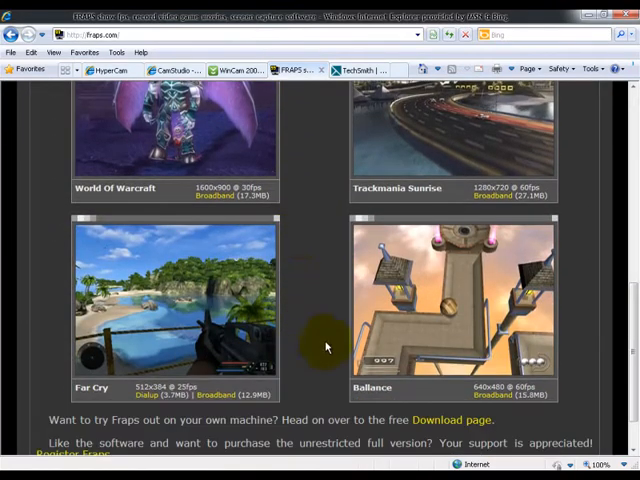
{"action": "mouse_move", "coordinate": [430, 156]}
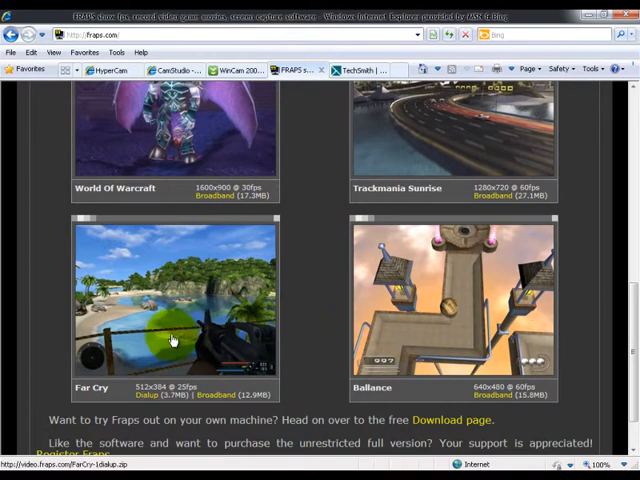
{"action": "scroll", "scroll_direction": "down", "scroll_amount": 3}
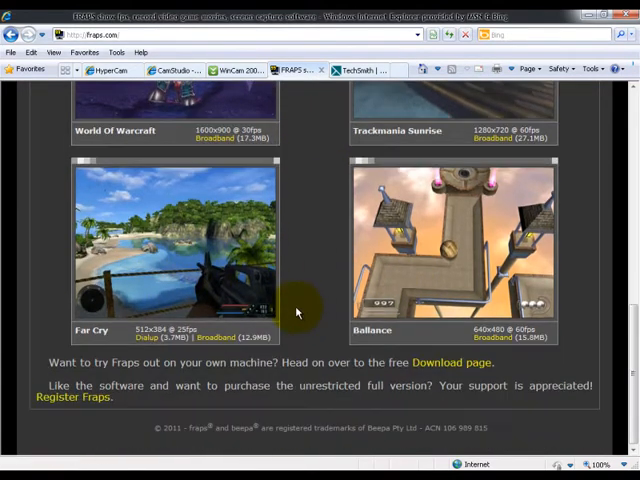
{"action": "scroll", "scroll_direction": "up", "scroll_amount": 3}
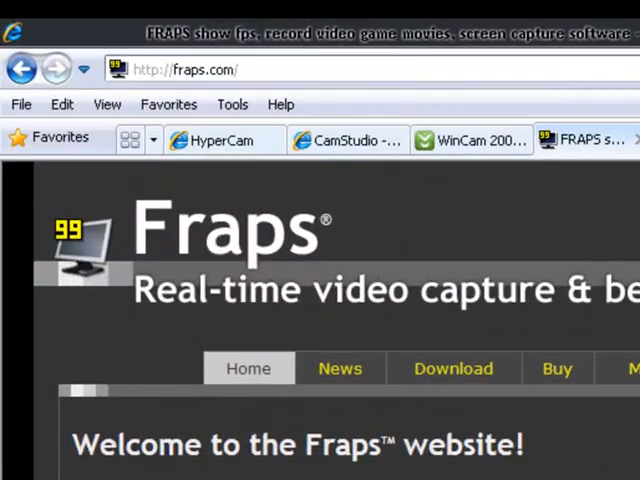
{"action": "scroll", "scroll_direction": "down", "scroll_amount": 3}
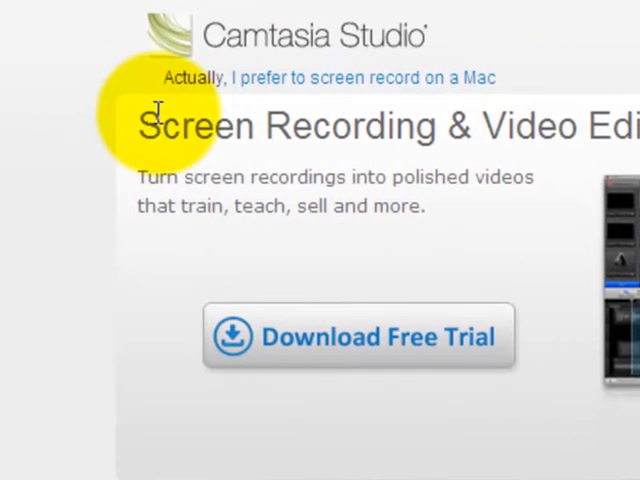
Scroll the Camtasia Studio page to its Windows and Mac editions below the free trial offer.
{"action": "scroll", "scroll_direction": "down", "scroll_amount": 3}
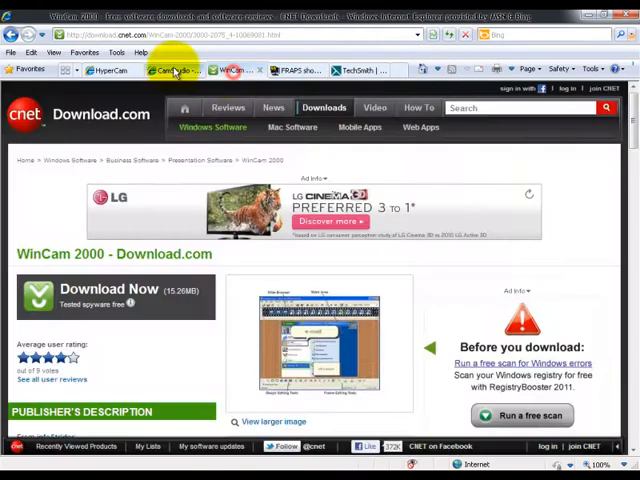
{"action": "left_click", "coordinate": [110, 68]}
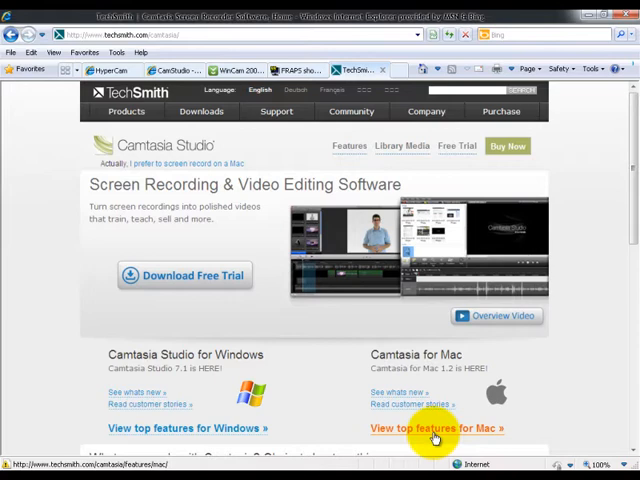
{"action": "mouse_move", "coordinate": [332, 372]}
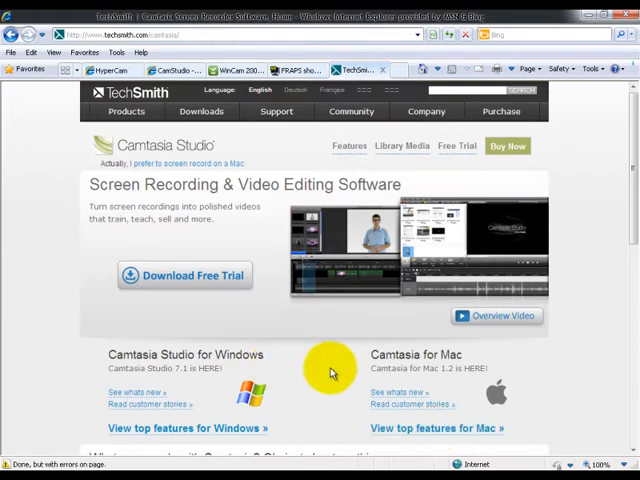